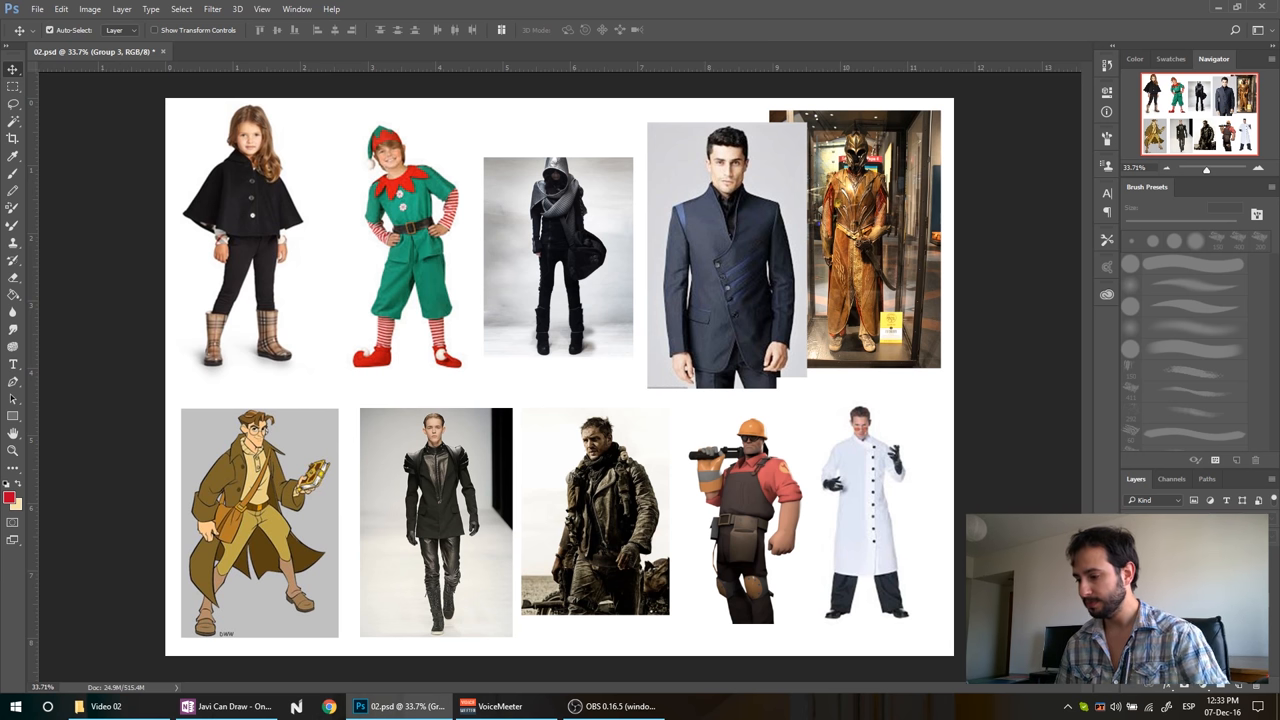
# Begin marking the orange-clad engineer reference with a red circle
pyautogui.click(1192, 348)
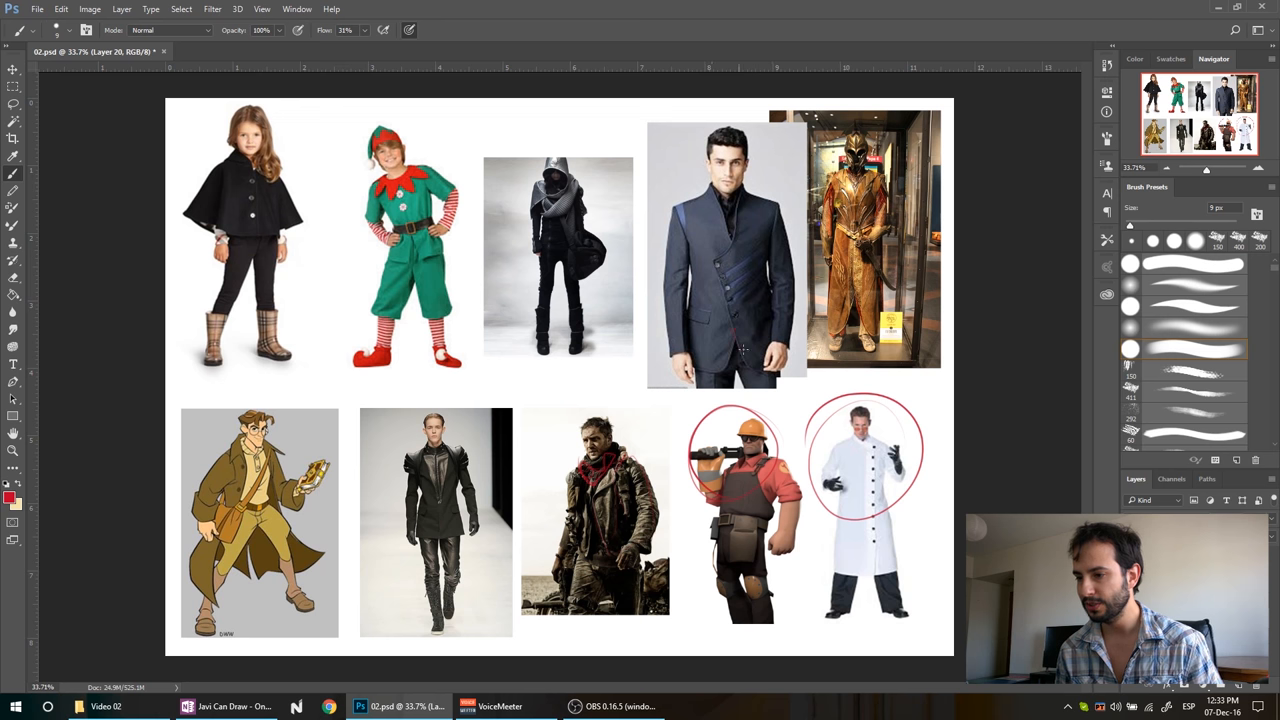
# Stroke red rhythm lines along the suit's diagonal closure and the girl's black cape flare
pyautogui.moveTo(730, 200); pyautogui.dragTo(742, 348)
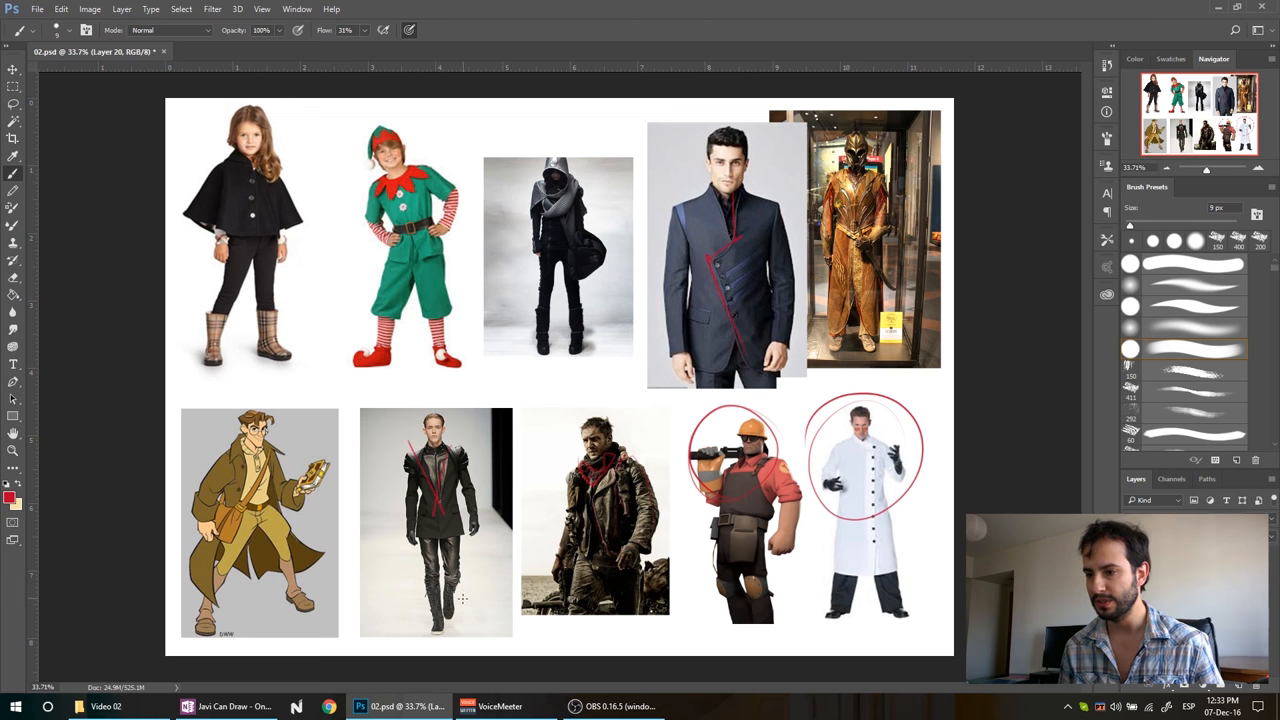
pyautogui.moveTo(572, 412)
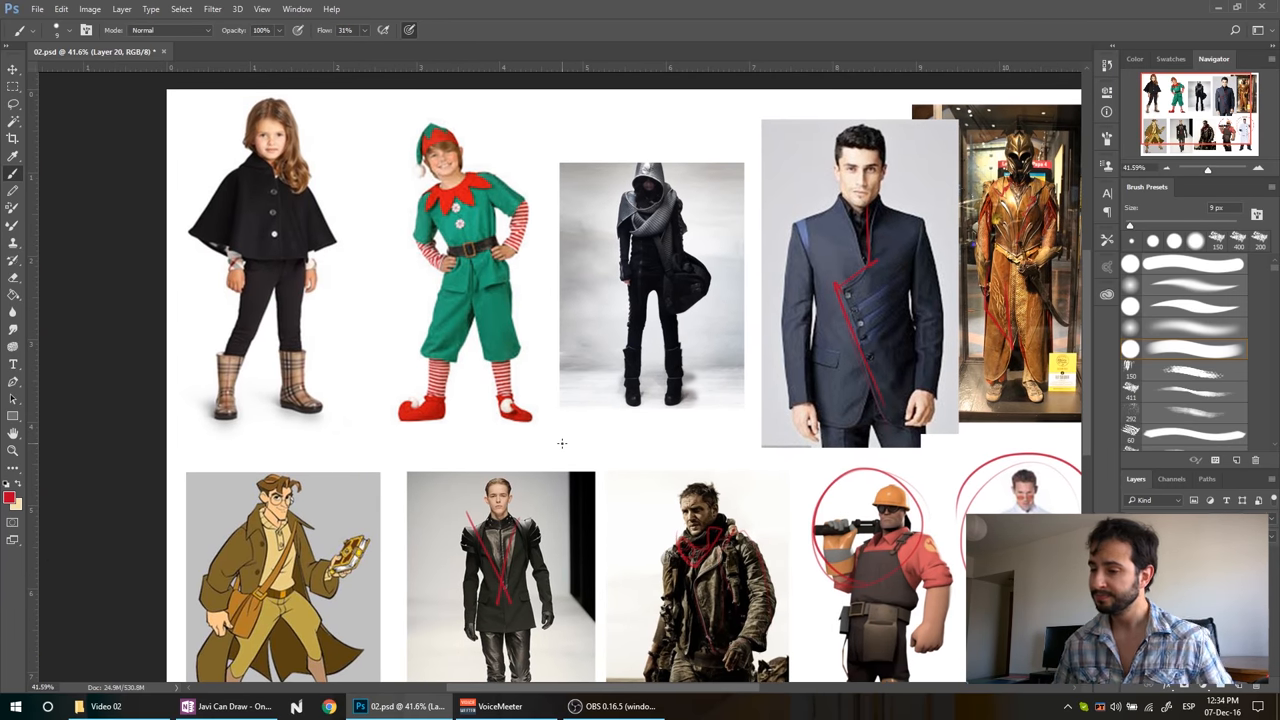
pyautogui.moveTo(364, 288)
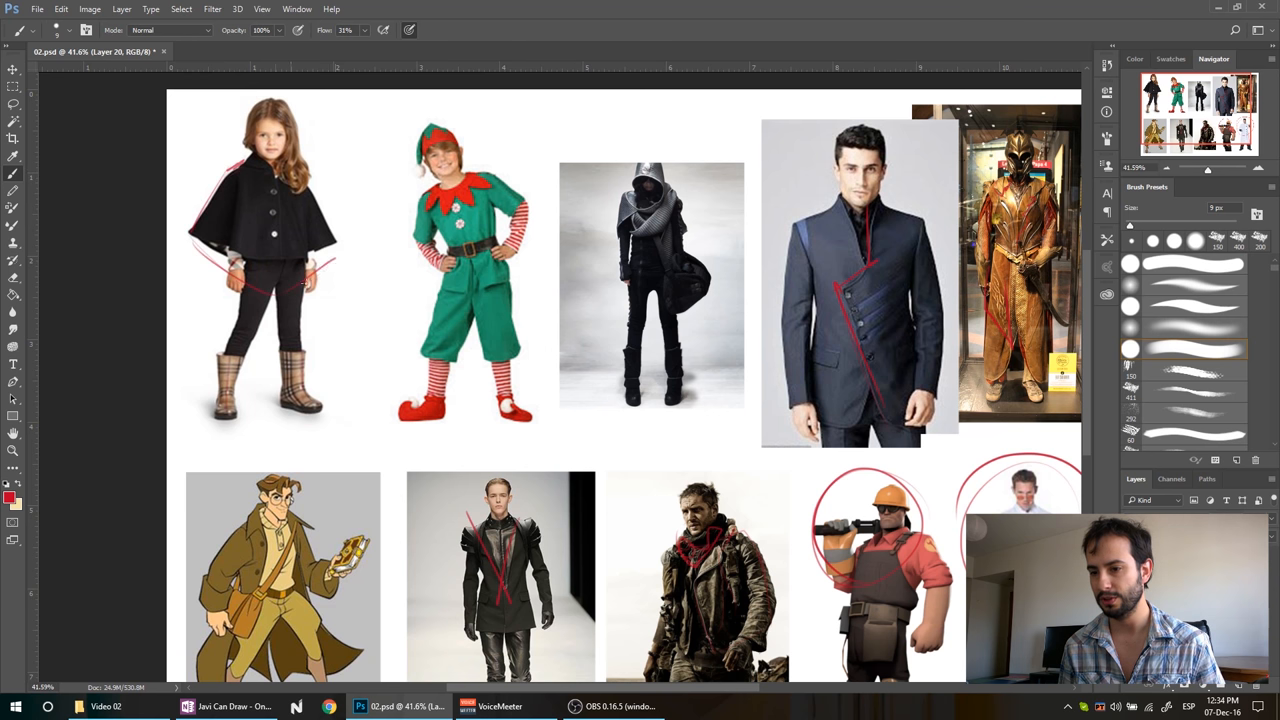
pyautogui.moveTo(224, 176); pyautogui.dragTo(330, 280)
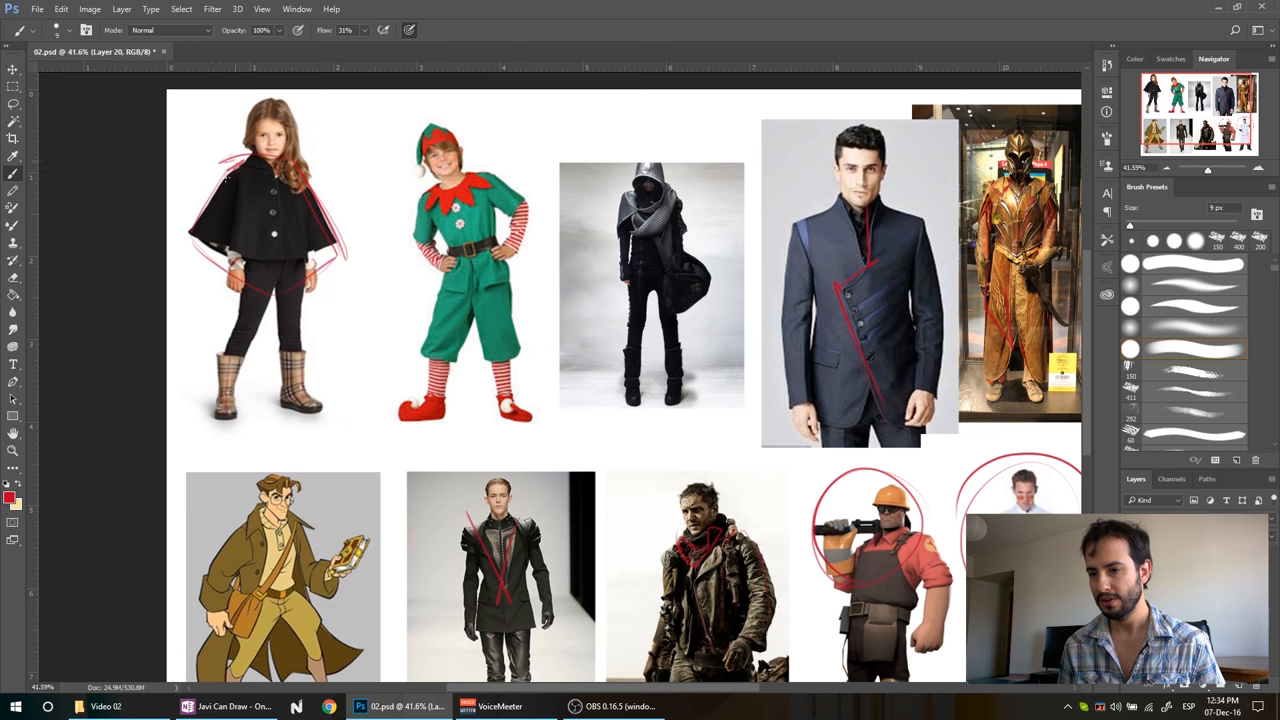
pyautogui.moveTo(236, 160); pyautogui.dragTo(276, 304)
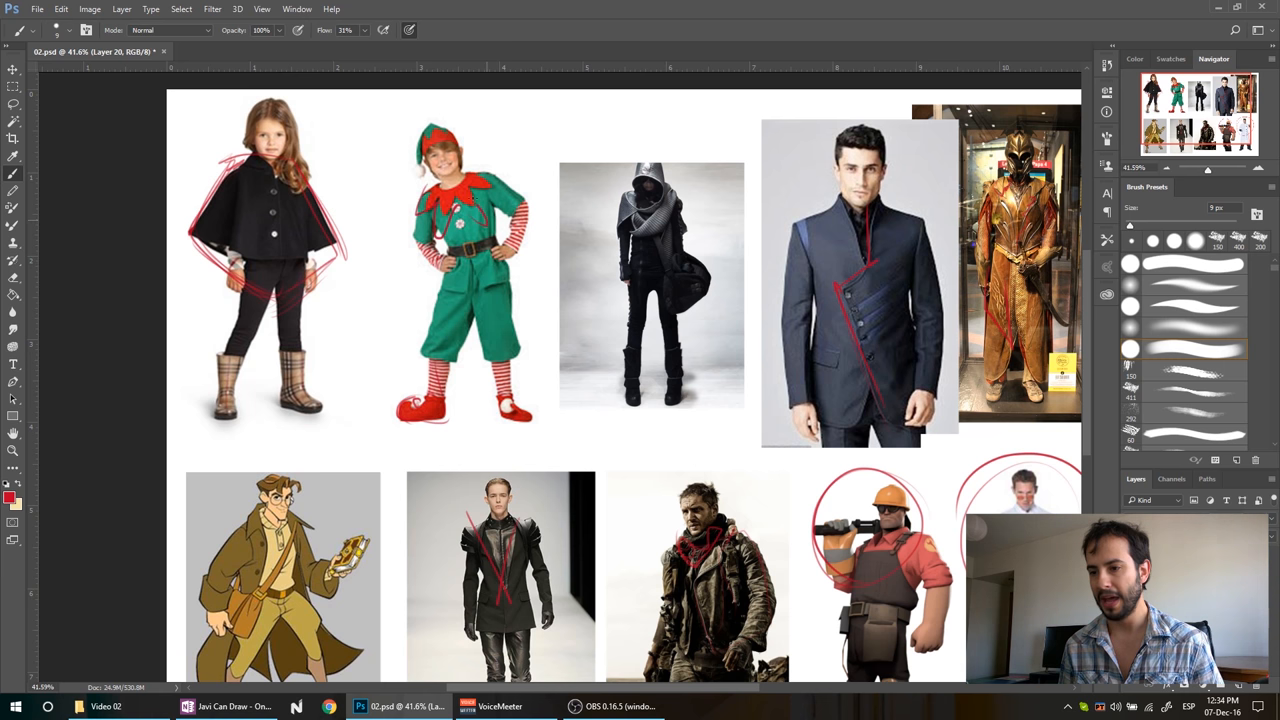
pyautogui.moveTo(464, 168); pyautogui.dragTo(504, 210)
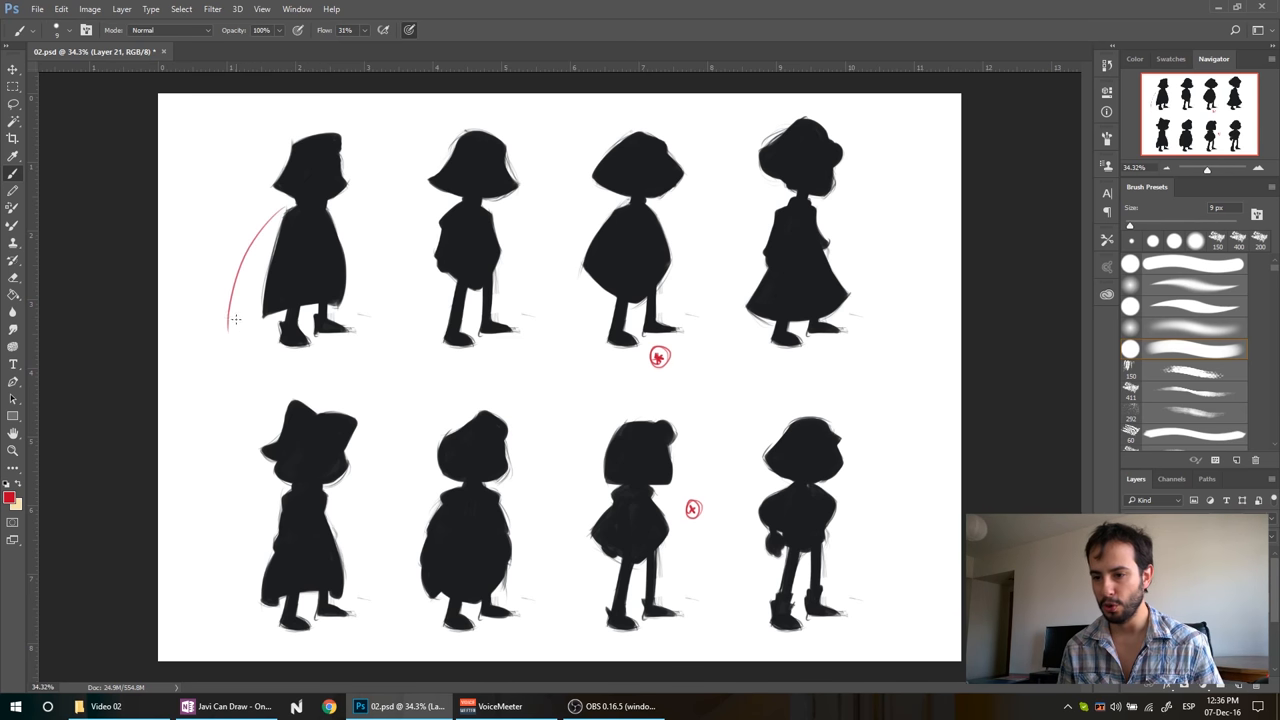
# Draw a red cape curve beside the first girl silhouette
pyautogui.moveTo(236, 320); pyautogui.dragTo(368, 318)
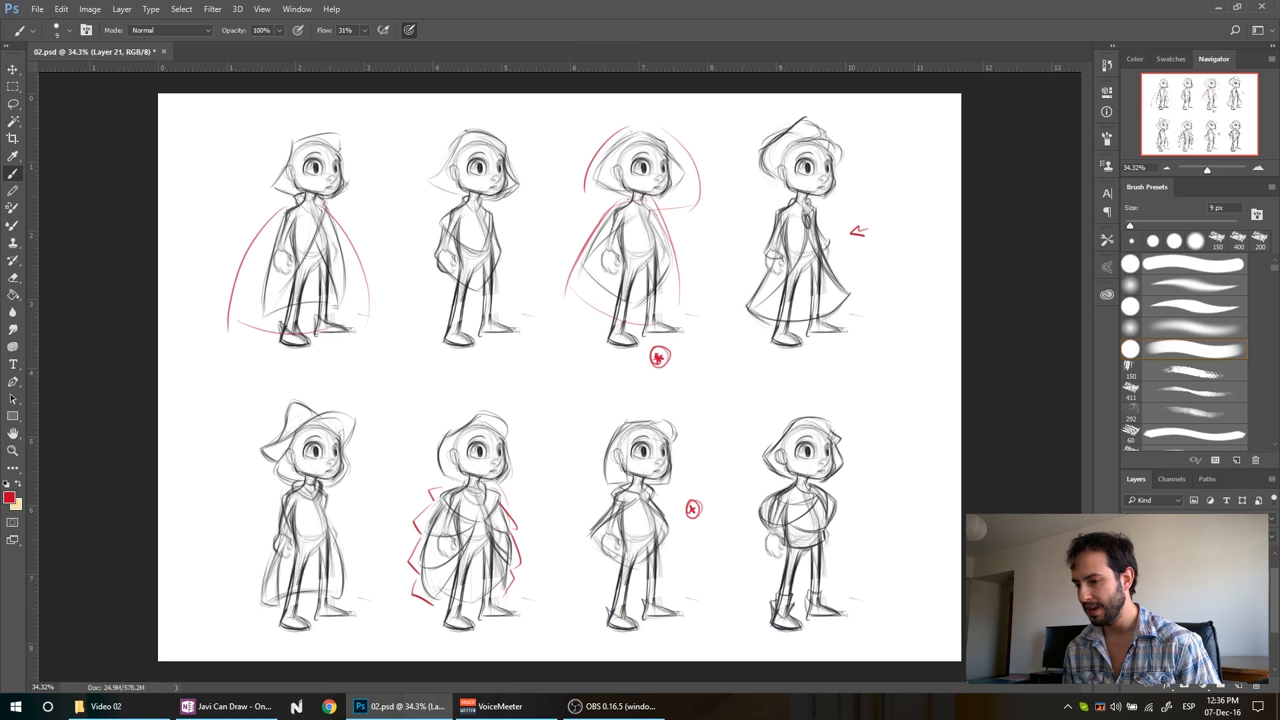
pyautogui.moveTo(724, 568)
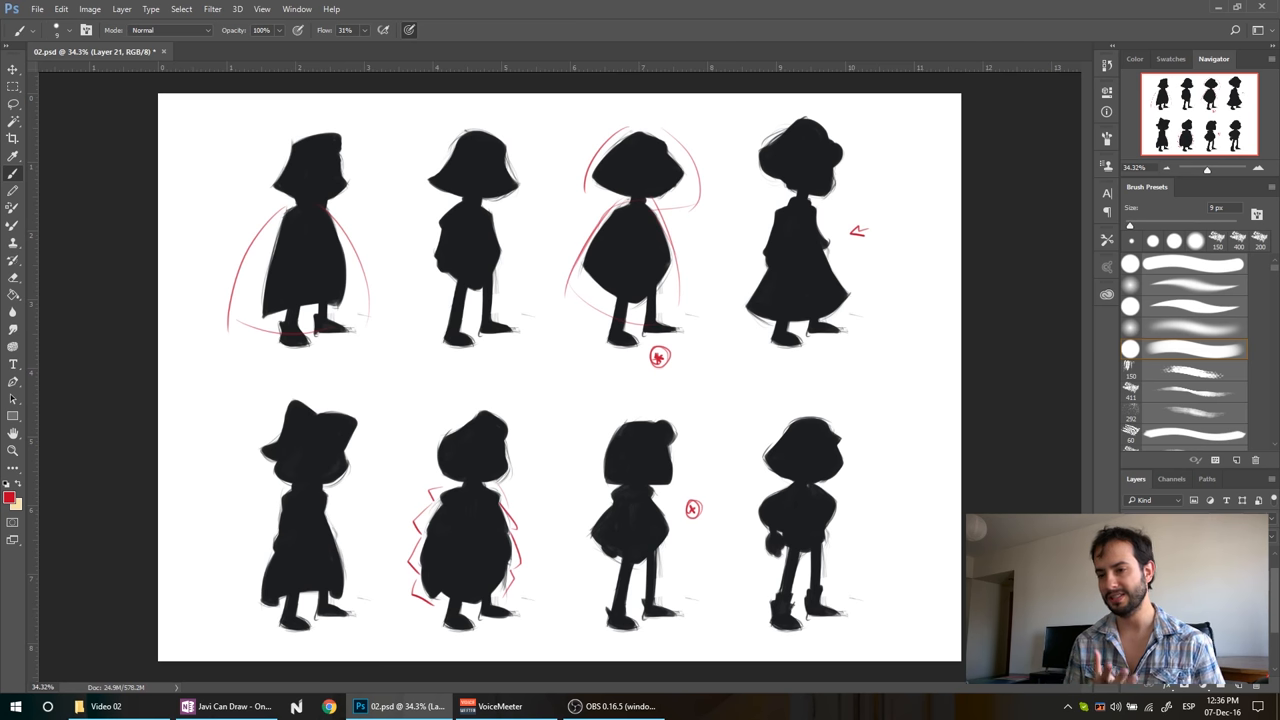
pyautogui.moveTo(634, 372); pyautogui.dragTo(630, 392)
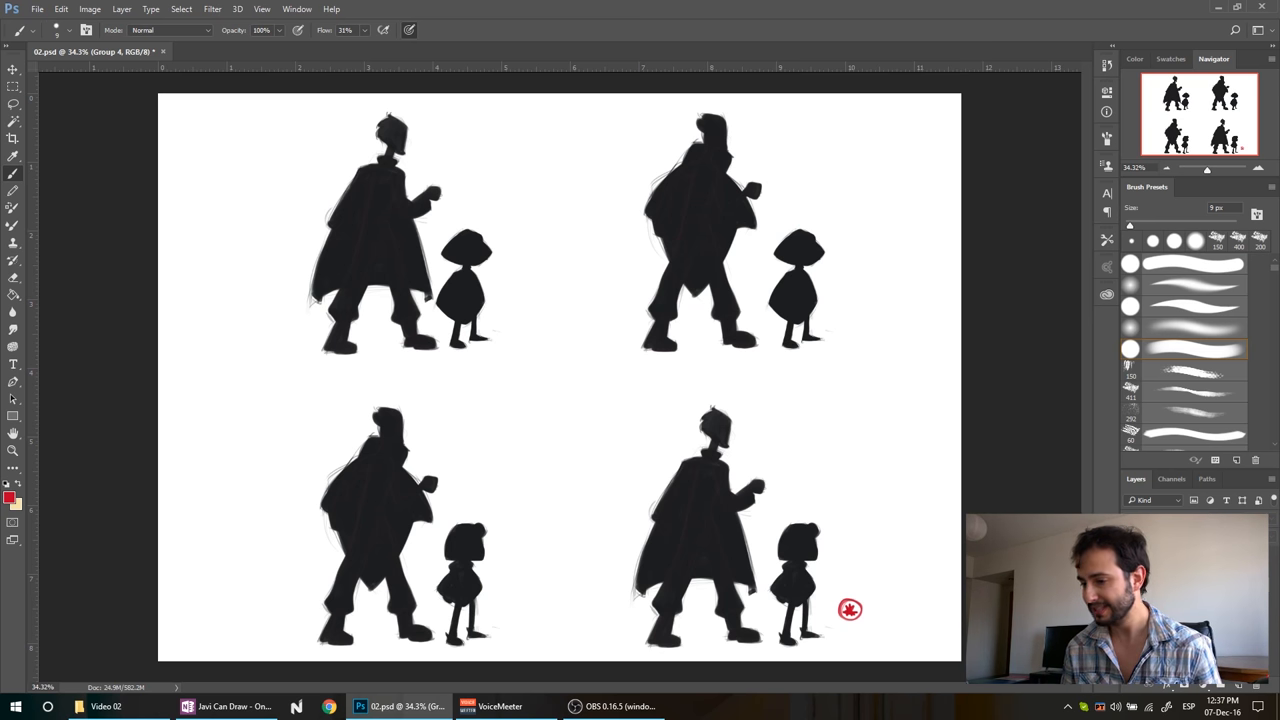
pyautogui.moveTo(632, 448)
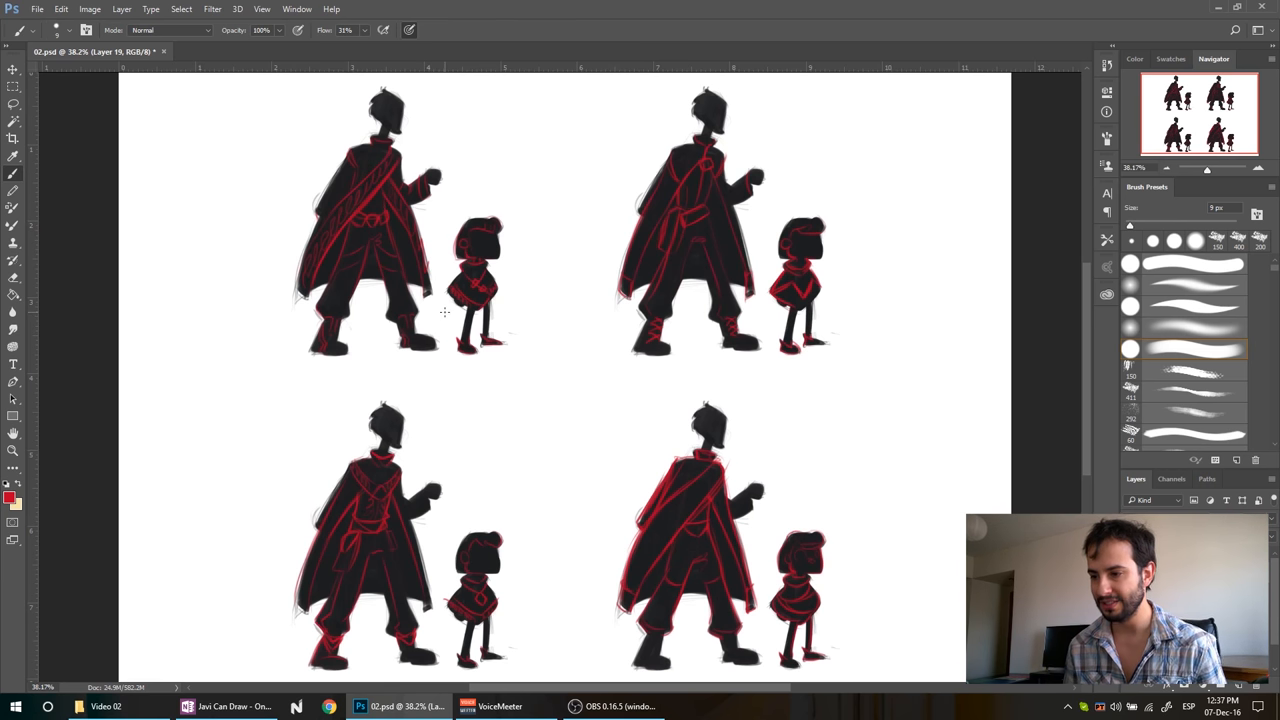
pyautogui.moveTo(860, 592)
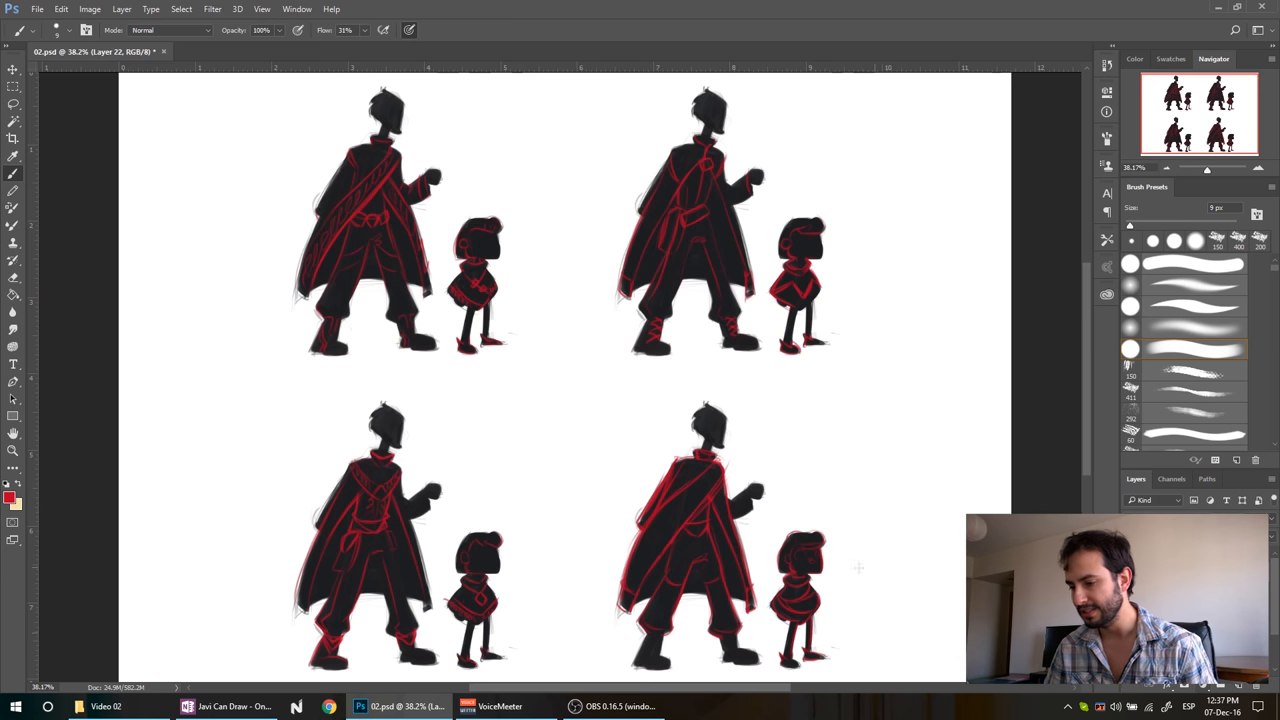
pyautogui.moveTo(848, 576)
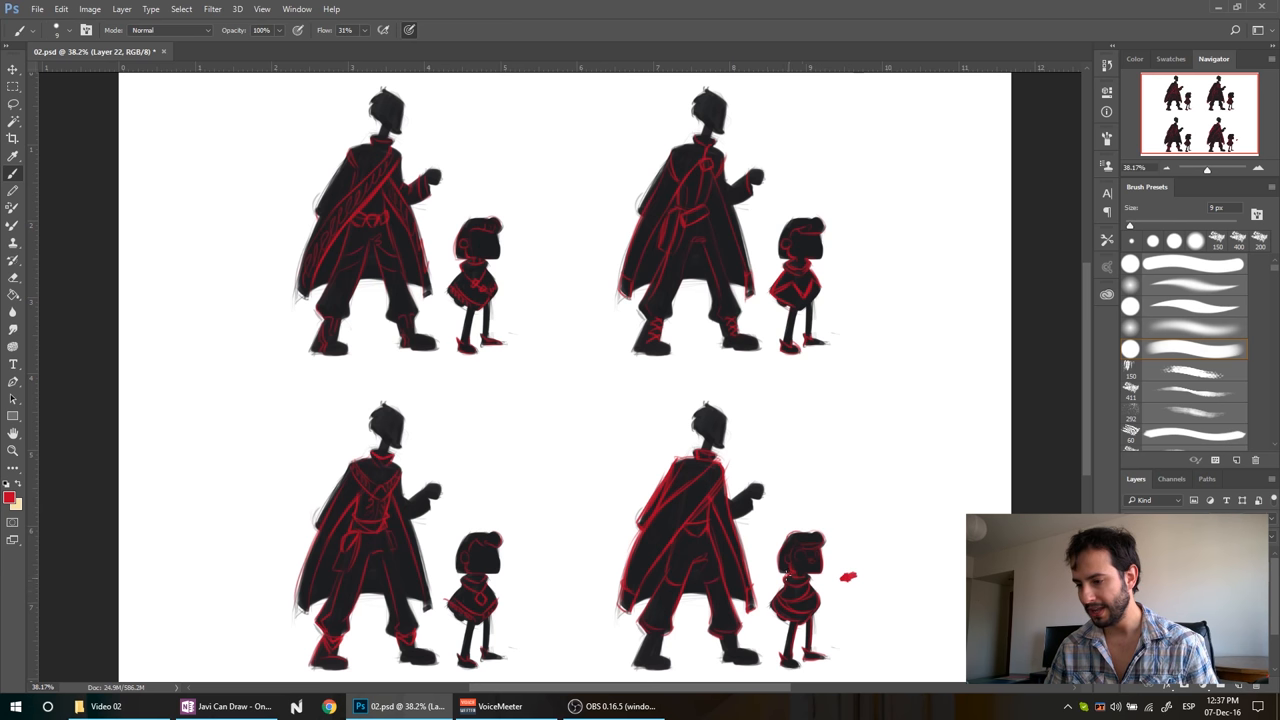
pyautogui.moveTo(836, 620)
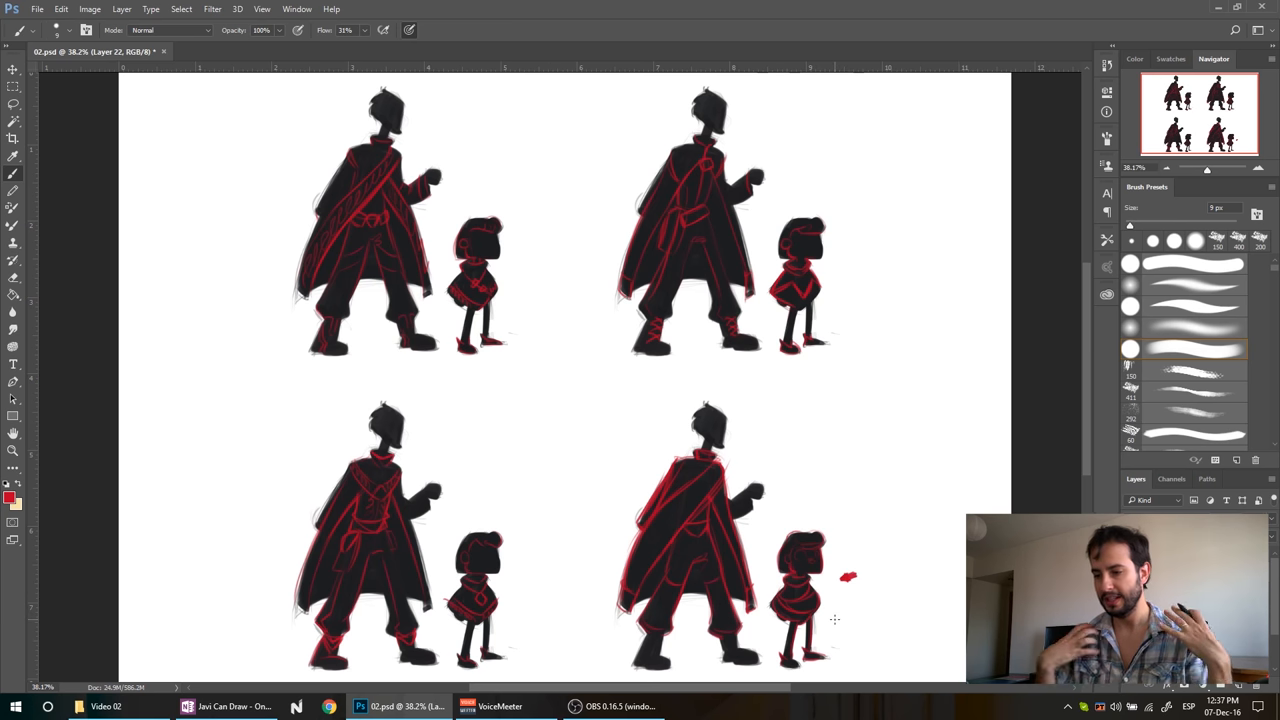
pyautogui.moveTo(738, 480)
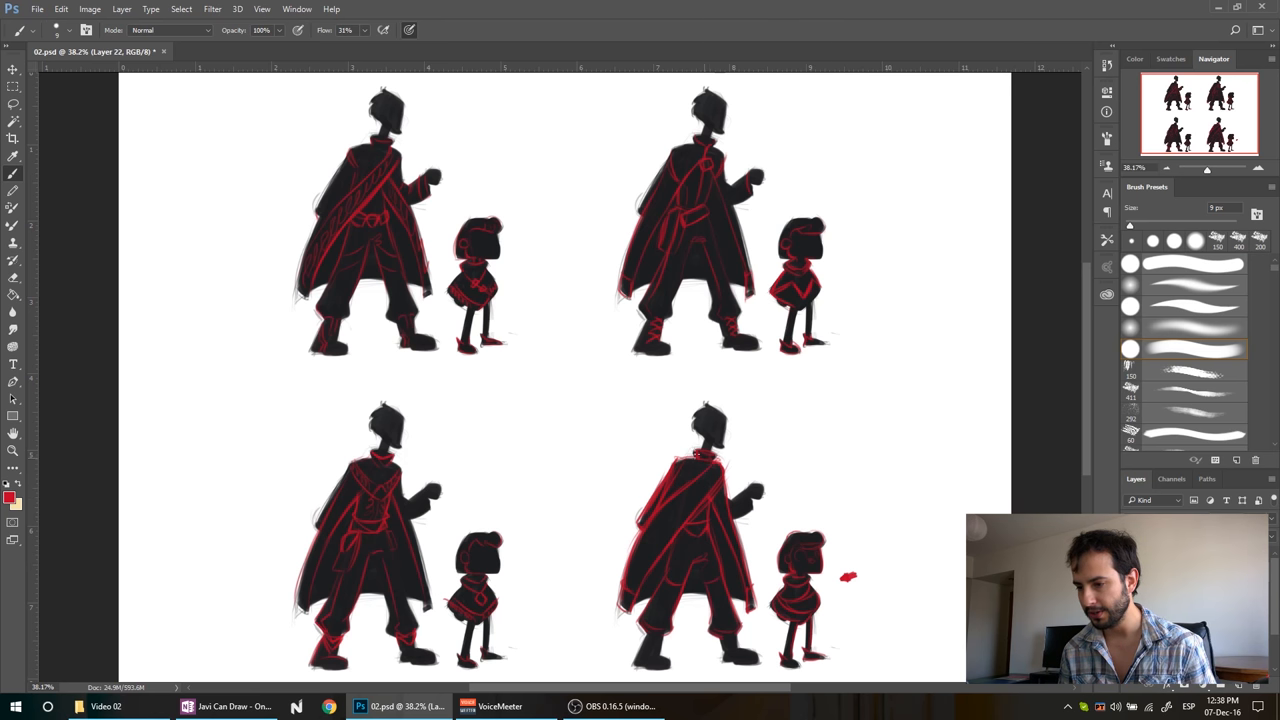
# Paint a red rhythm line over the clothing of one silhouette pair
pyautogui.moveTo(664, 486); pyautogui.dragTo(720, 464)
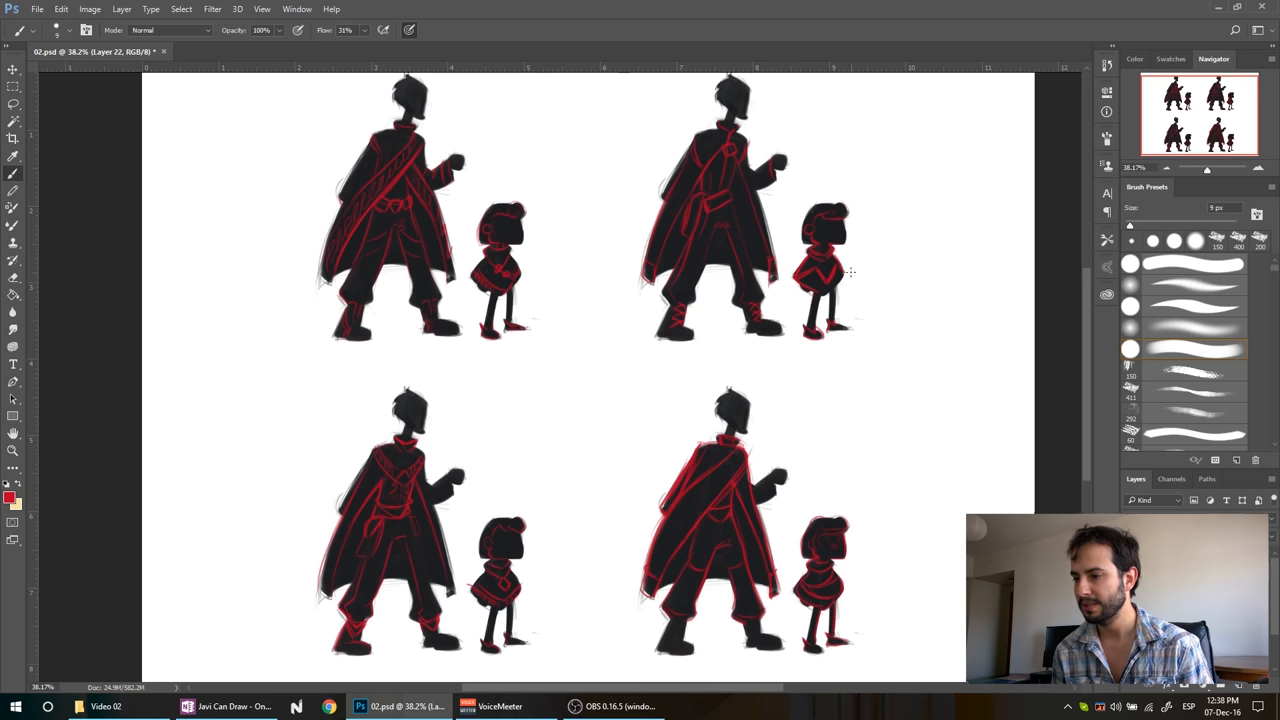
pyautogui.moveTo(856, 284)
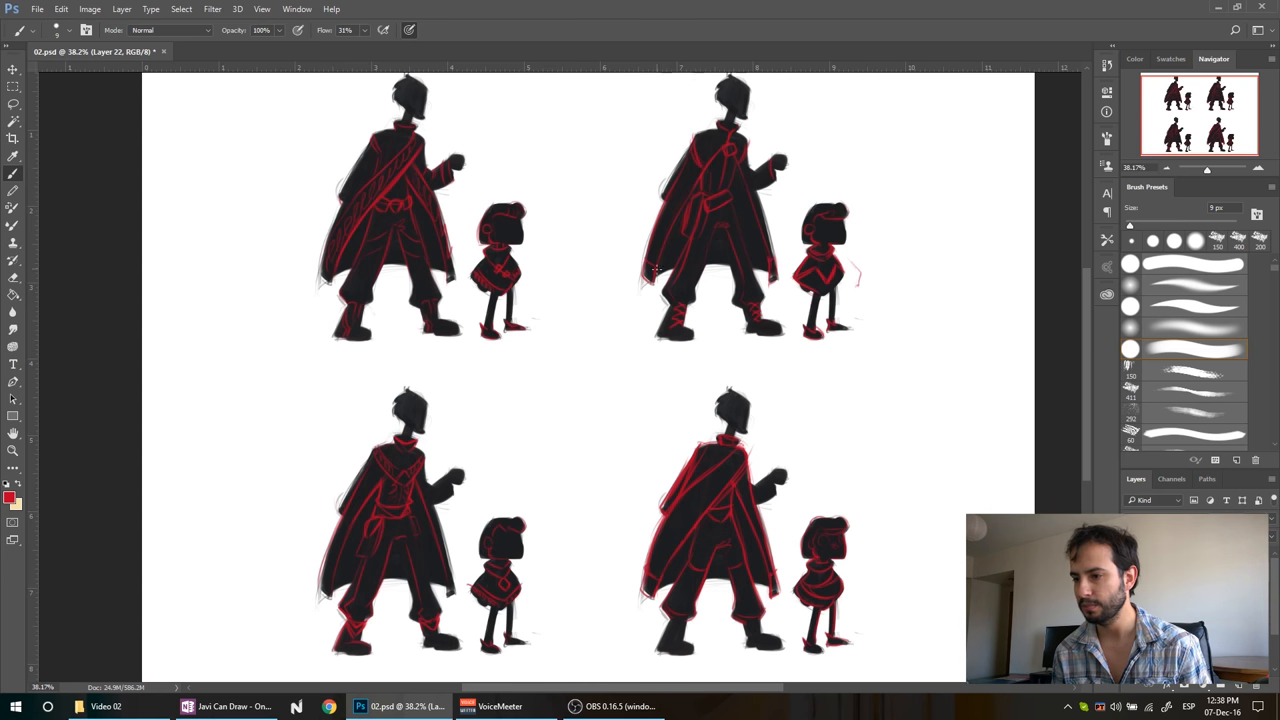
pyautogui.moveTo(658, 268); pyautogui.dragTo(728, 142)
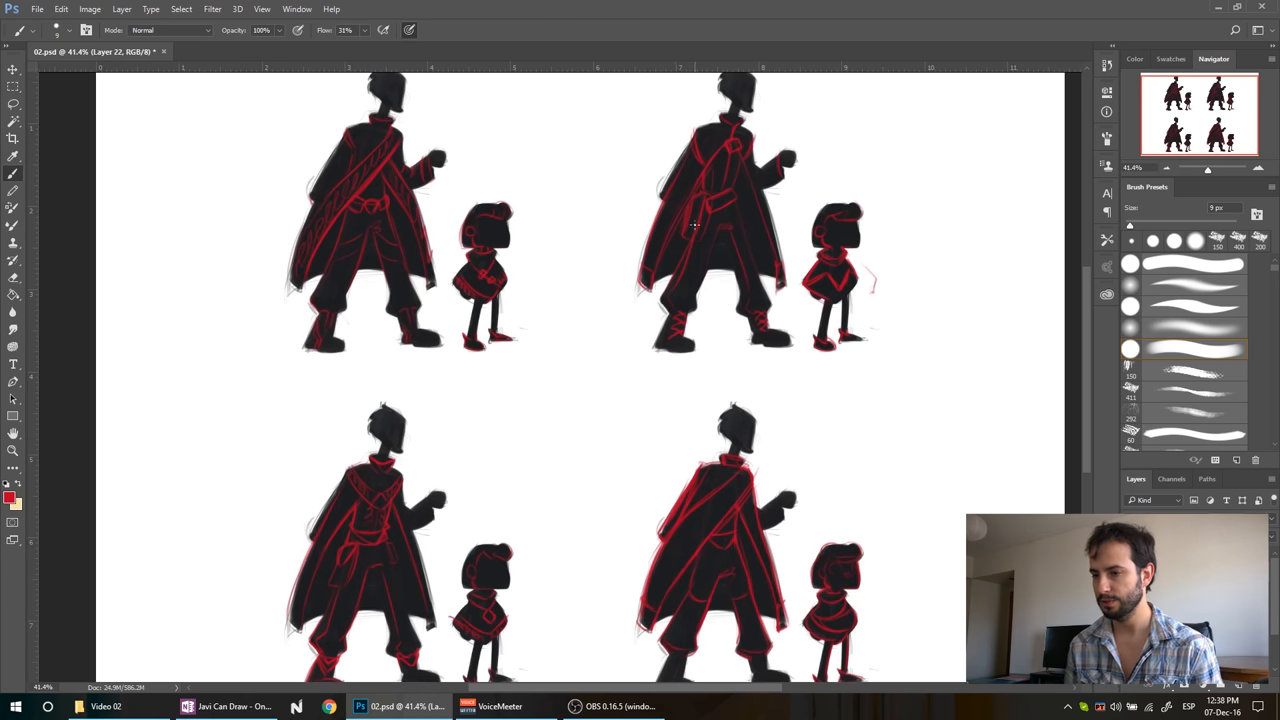
pyautogui.scroll(-3)
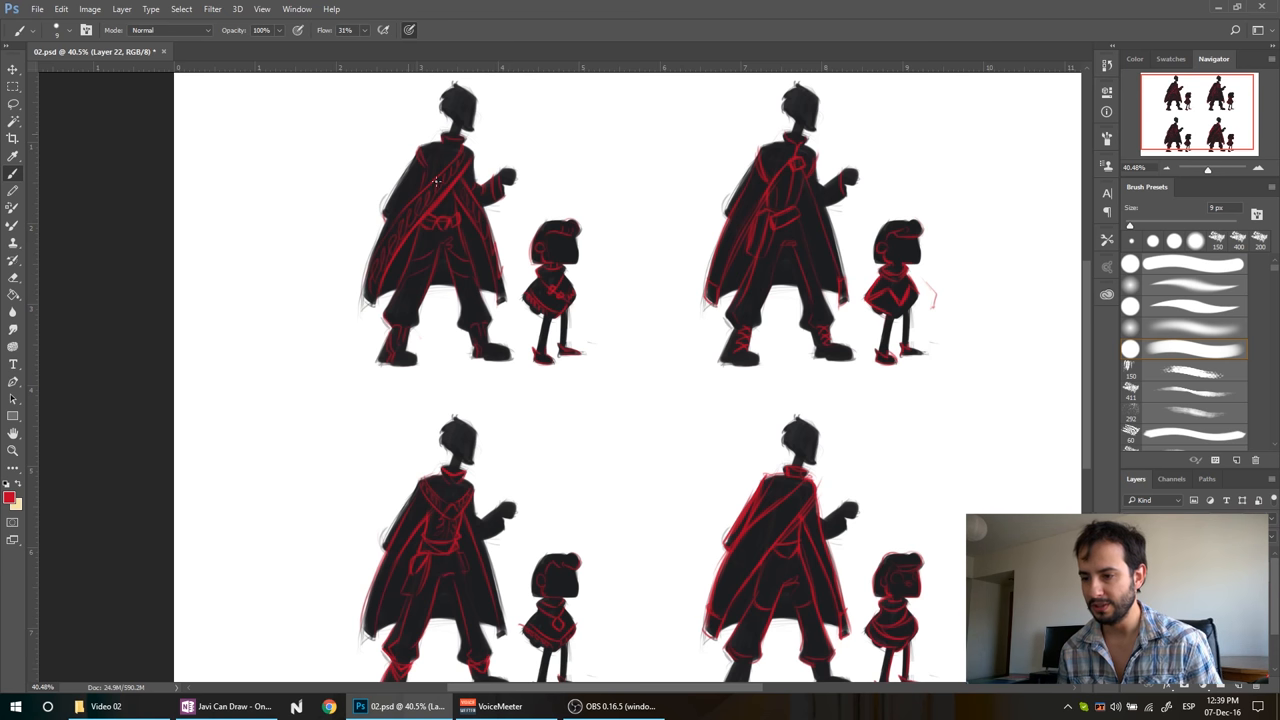
pyautogui.moveTo(516, 412)
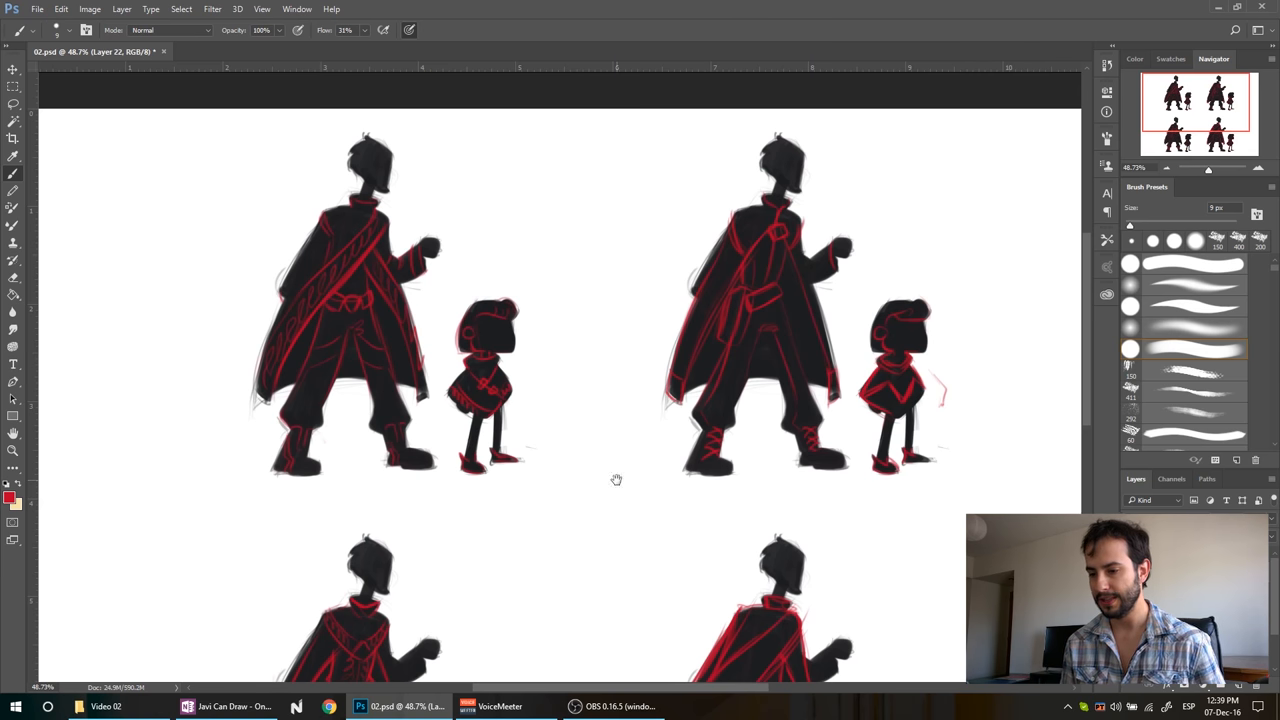
pyautogui.scroll(-3)
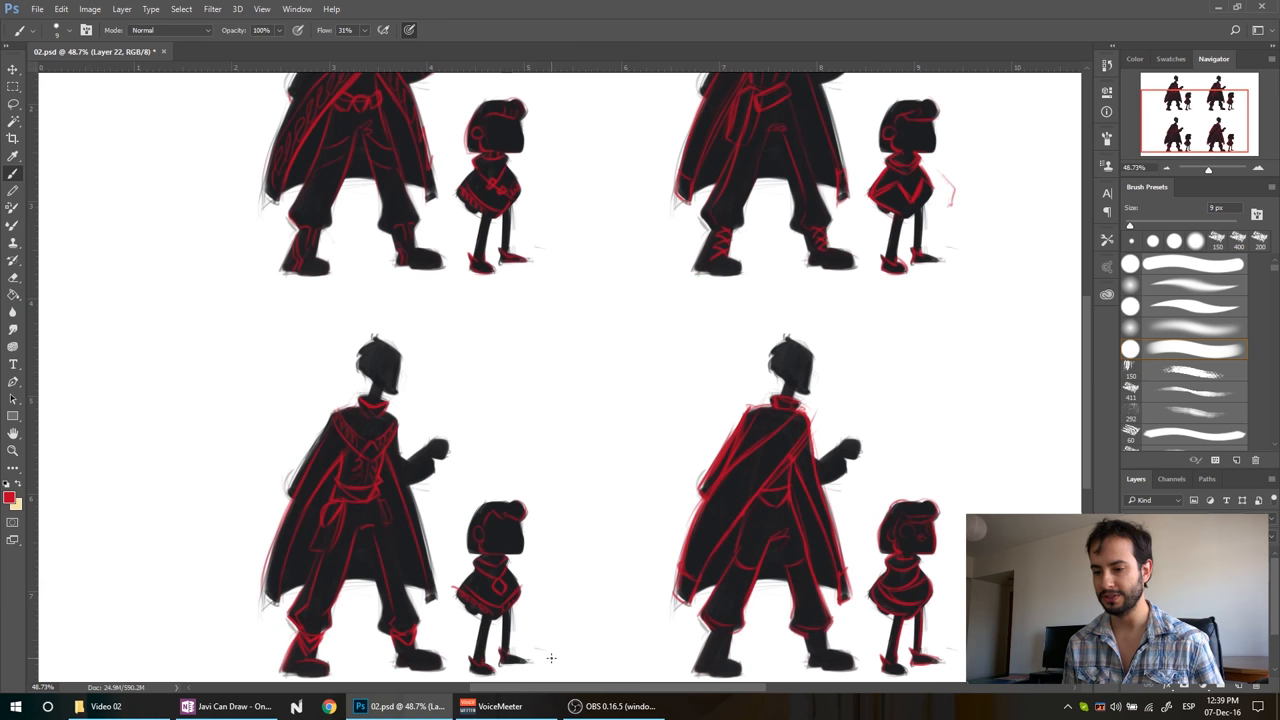
pyautogui.moveTo(592, 440)
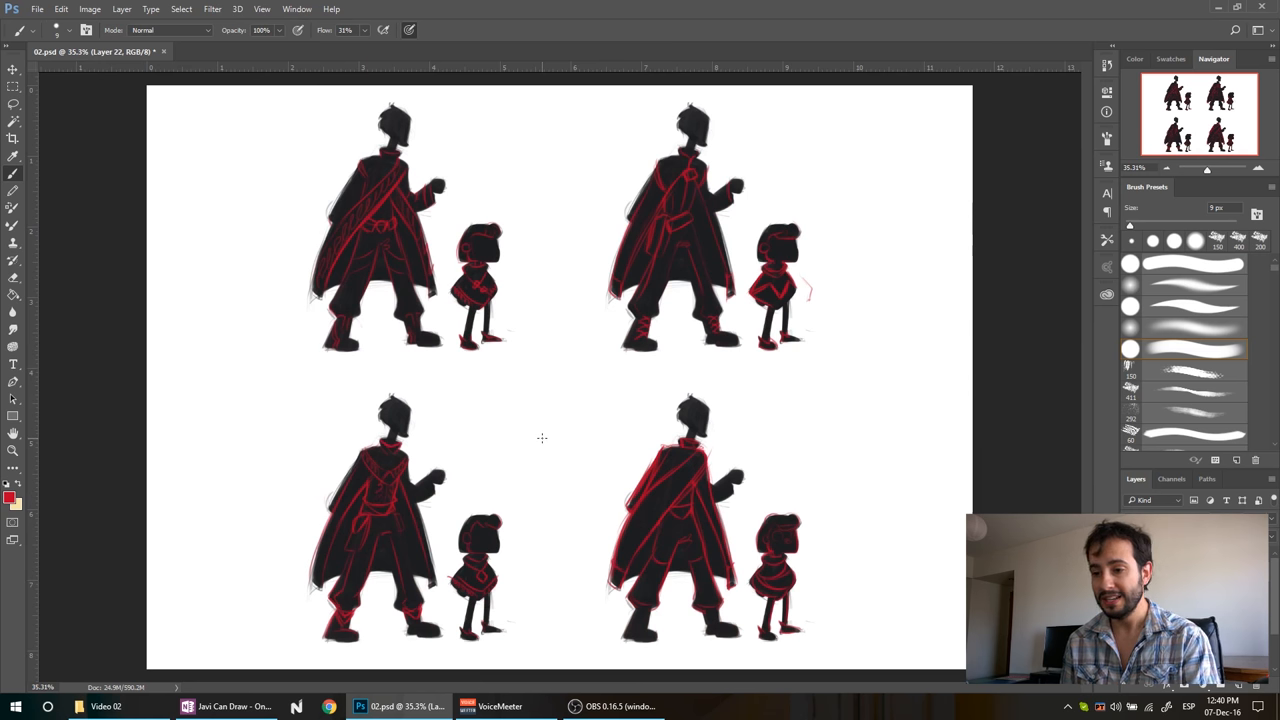
pyautogui.moveTo(492, 424)
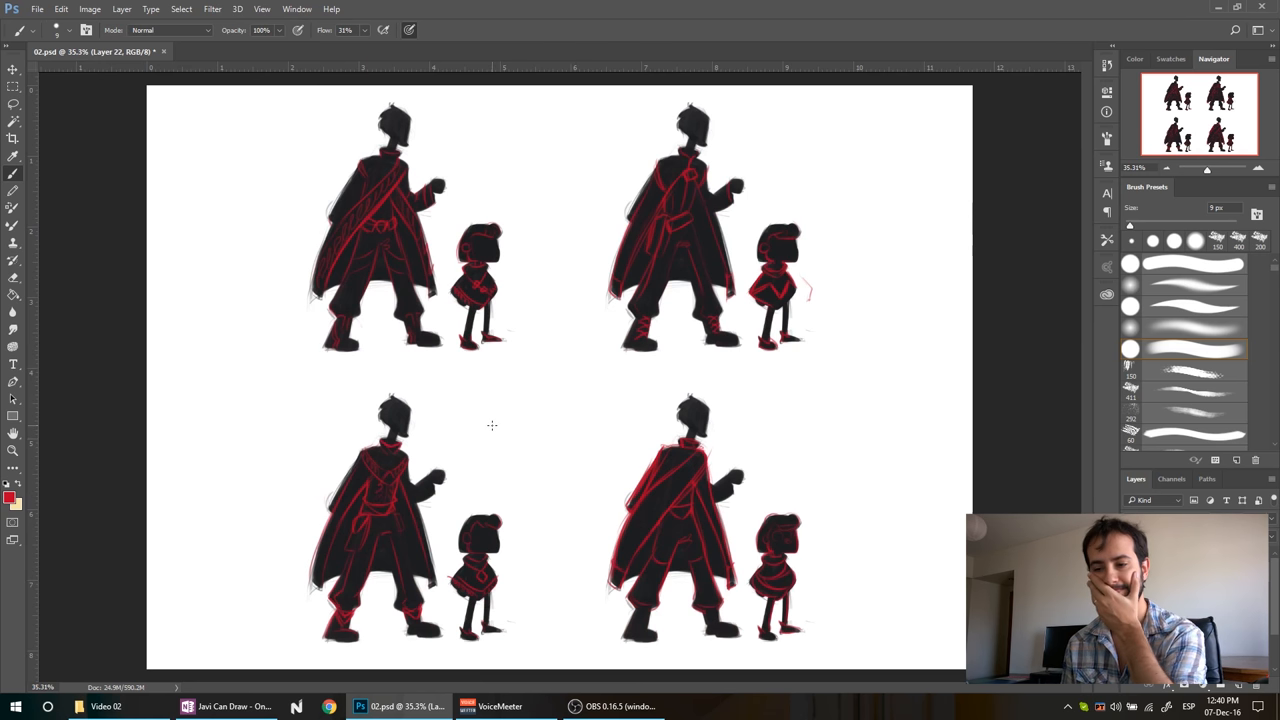